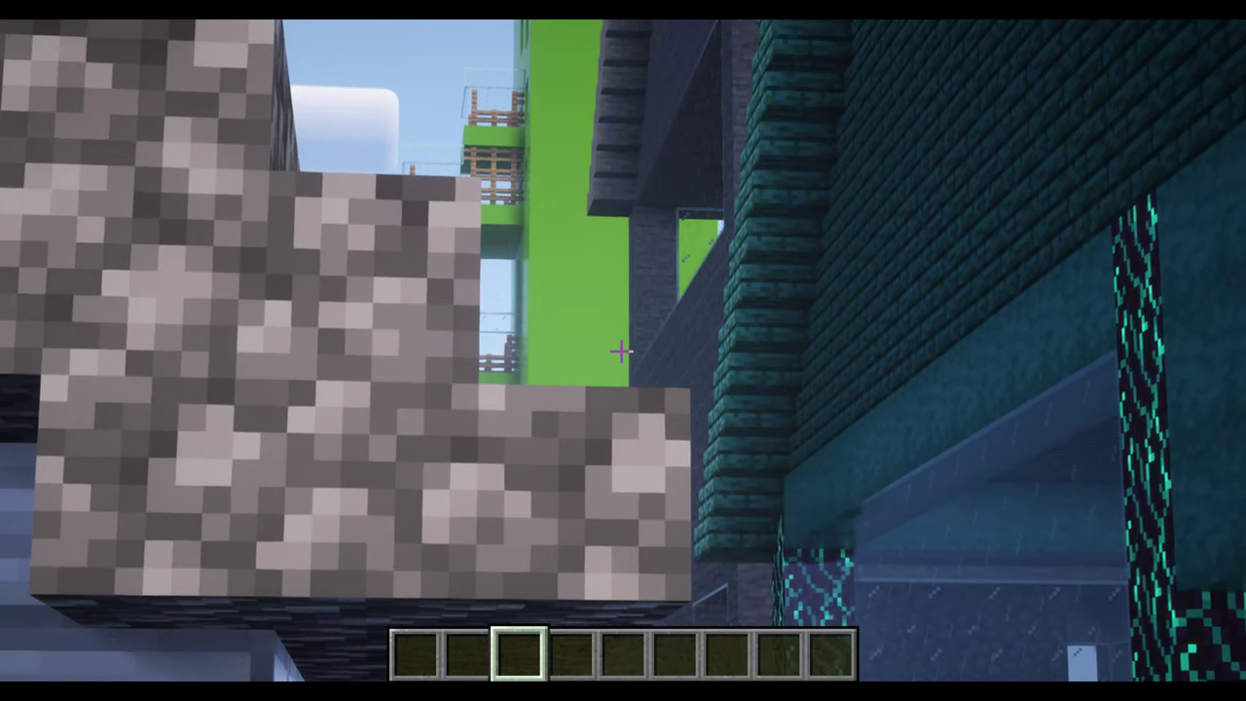
{"action": "mouse_move", "coordinate": [623, 350]}
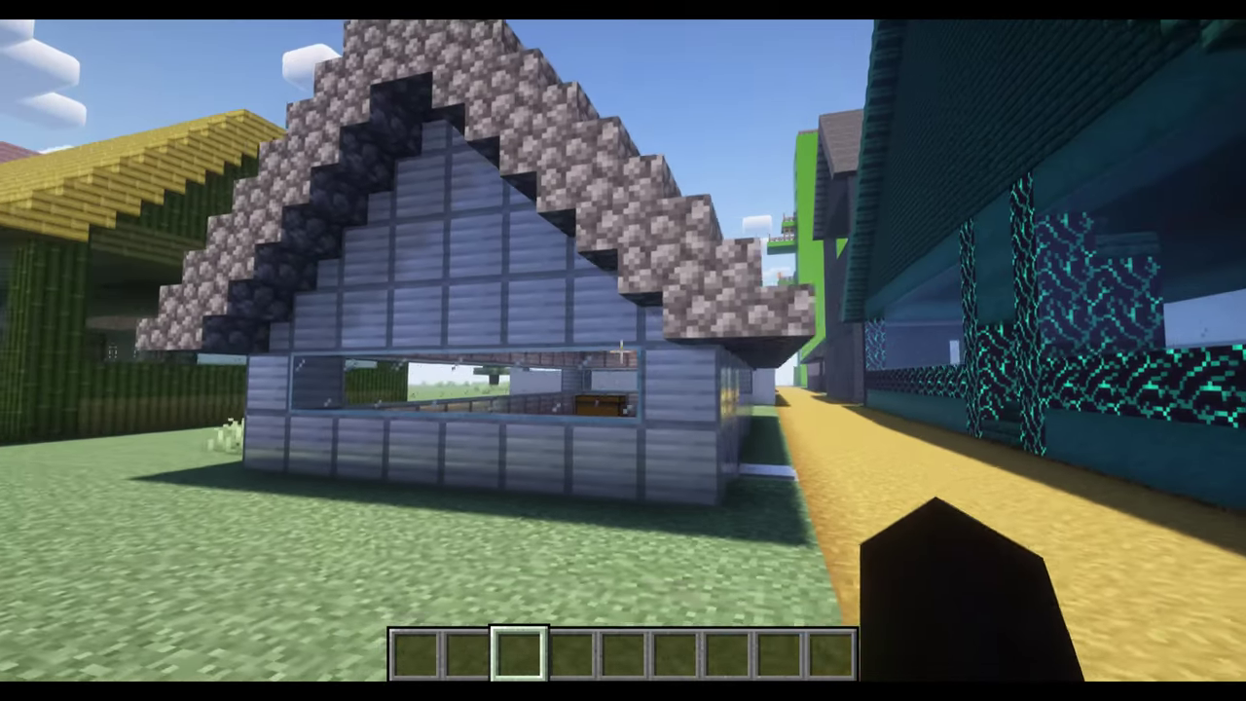
{"action": "mouse_move", "coordinate": [623, 351]}
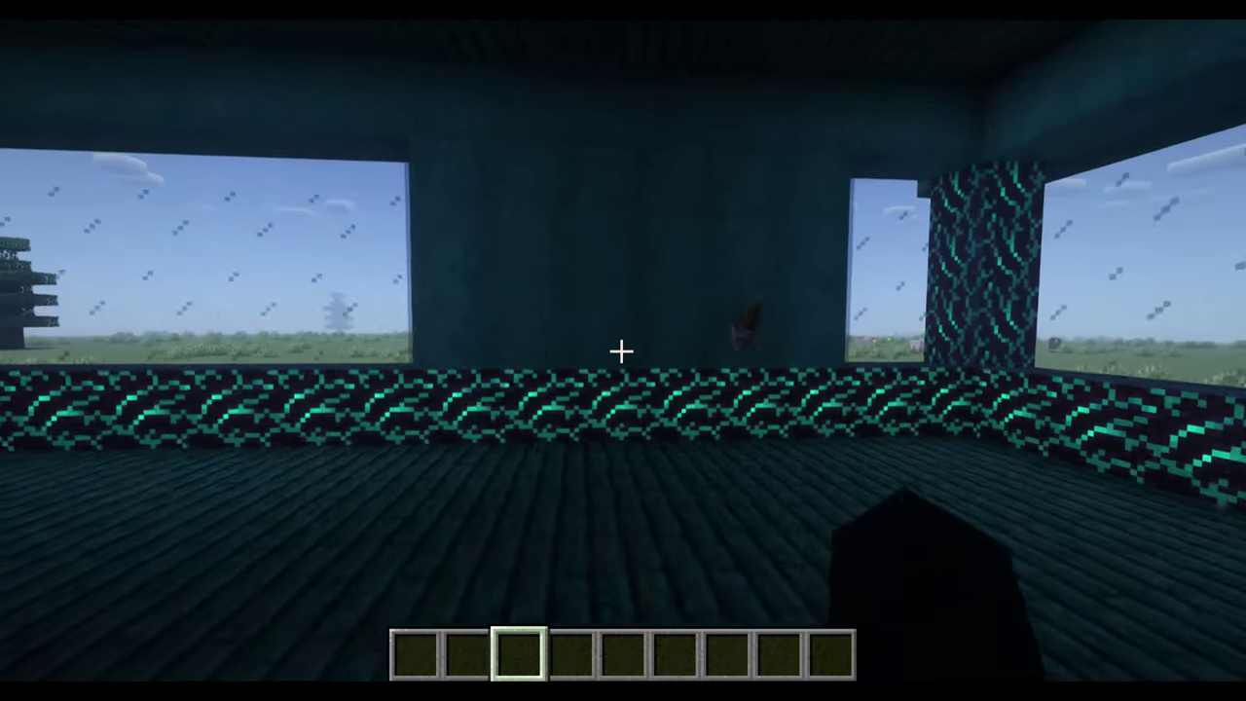
{"action": "mouse_move", "coordinate": [623, 350]}
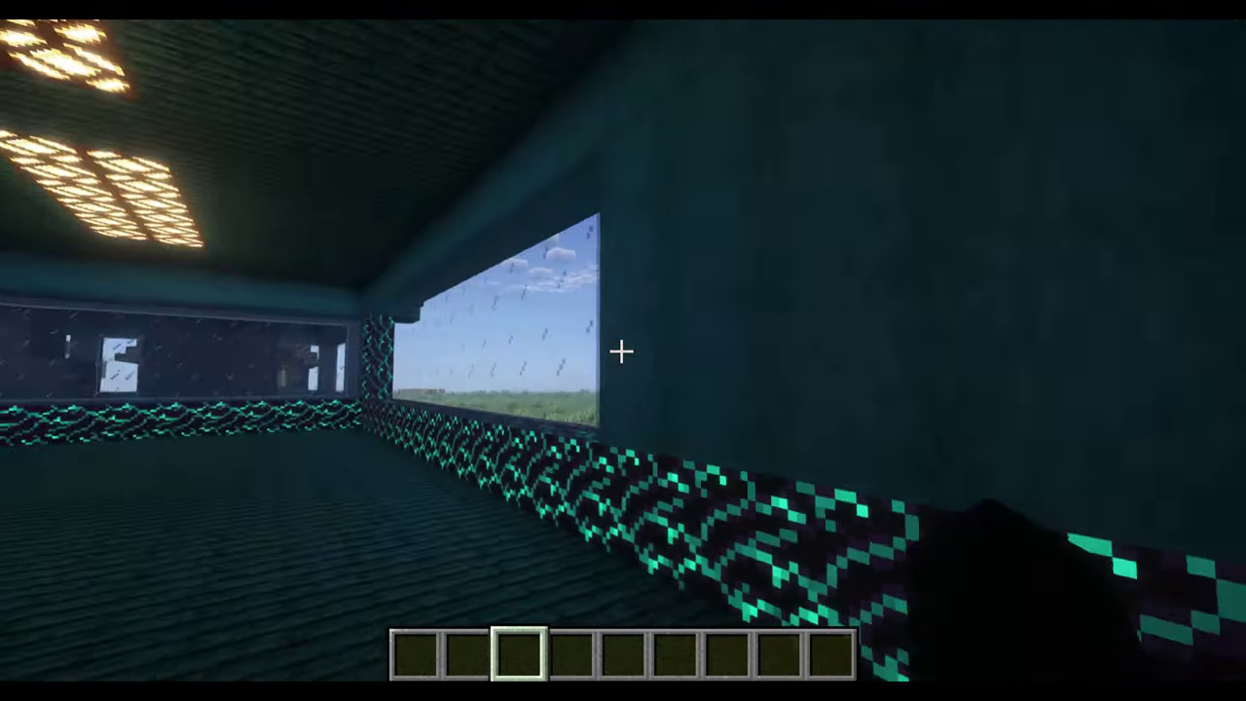
{"action": "mouse_move", "coordinate": [623, 350]}
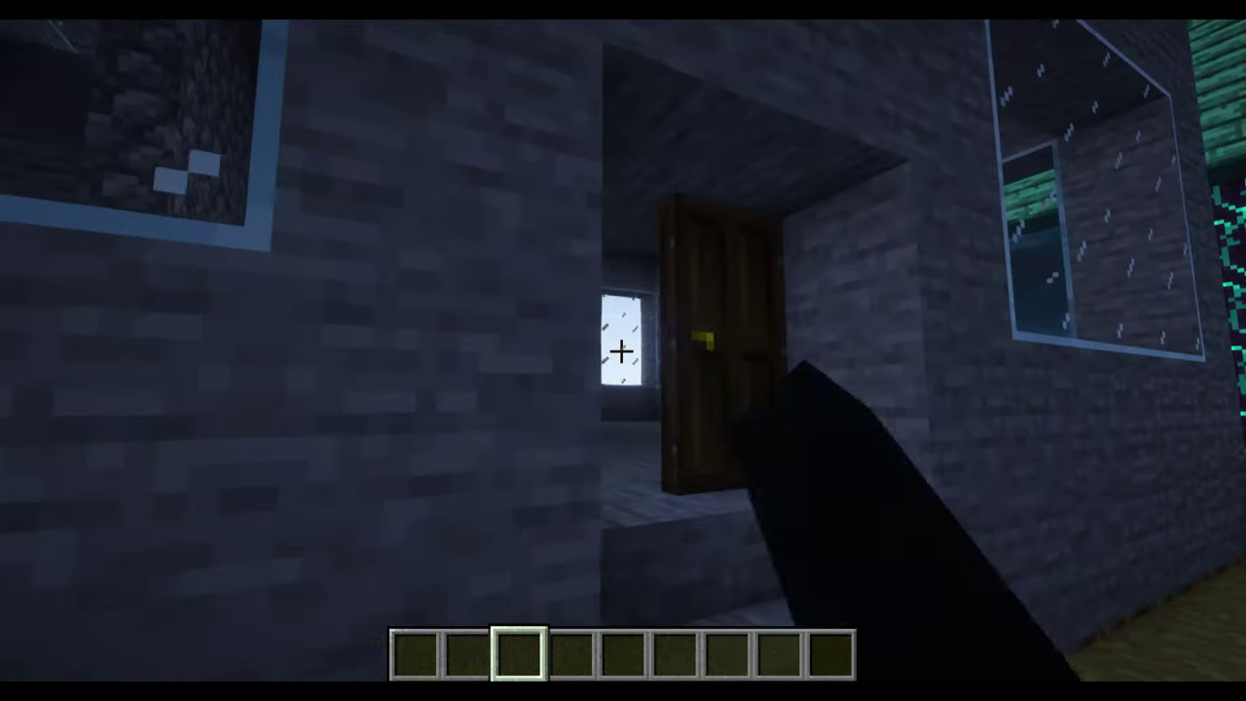
{"action": "mouse_move", "coordinate": [623, 351]}
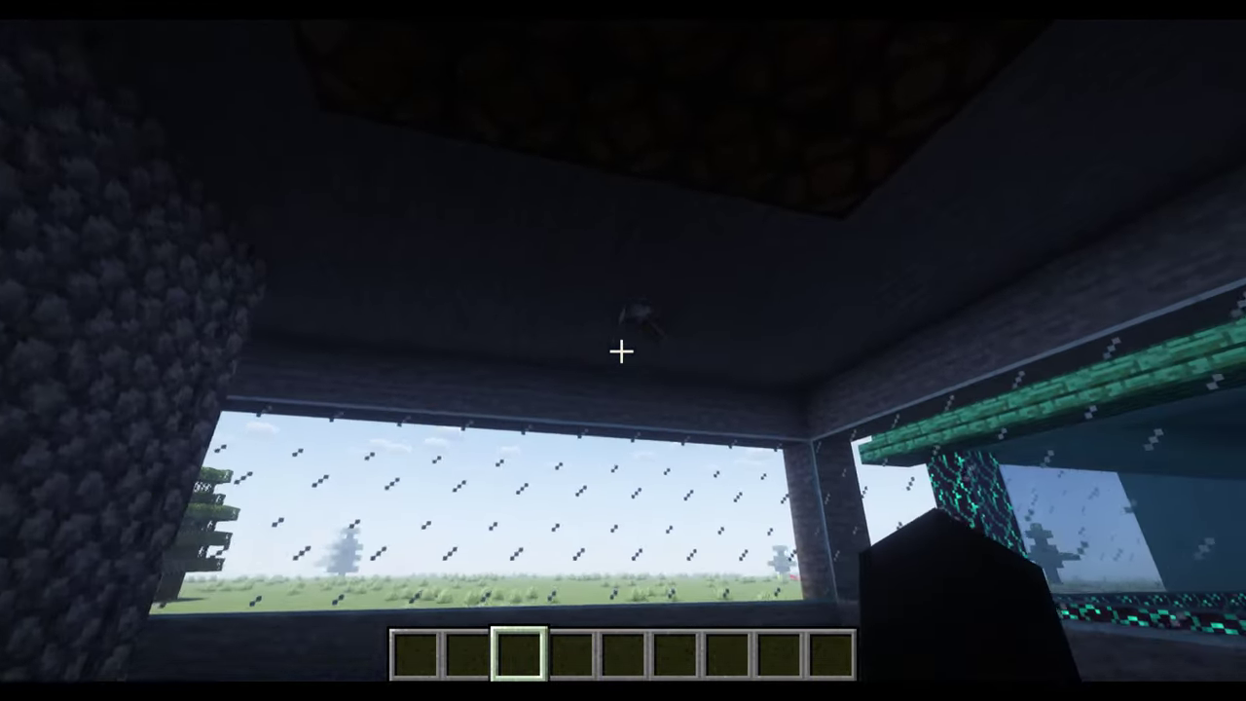
{"action": "mouse_move", "coordinate": [623, 350]}
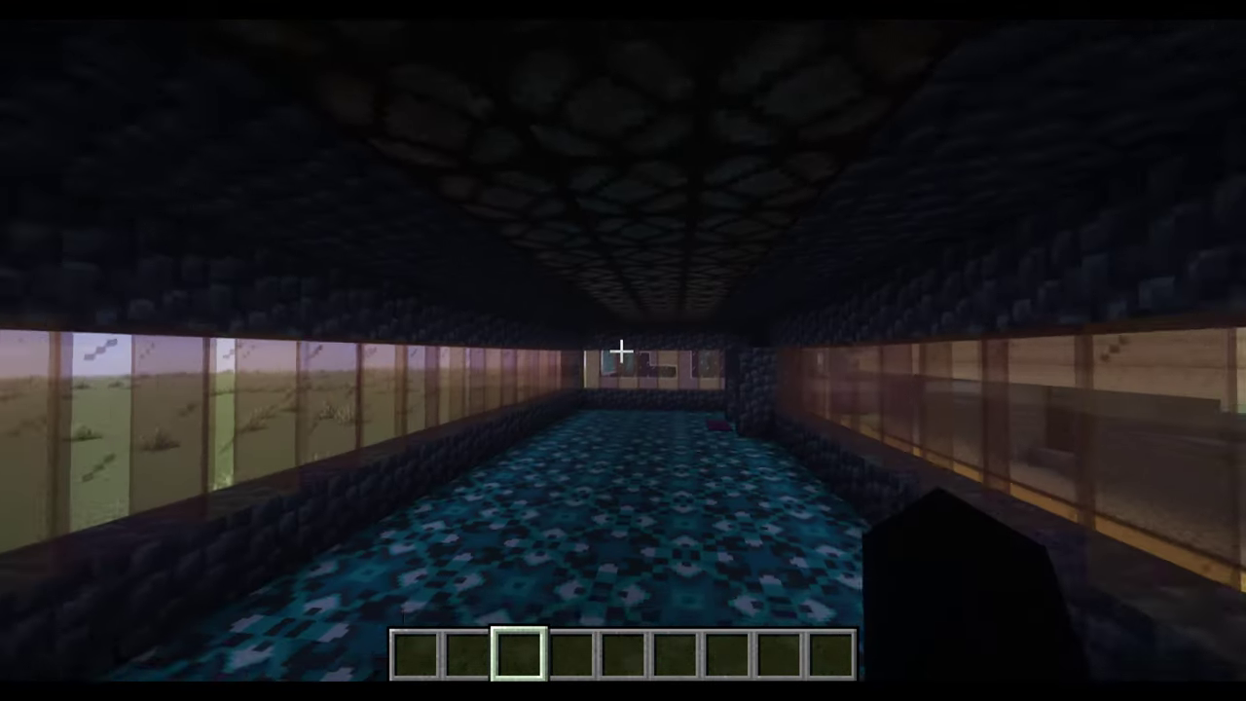
{"action": "mouse_move", "coordinate": [624, 351]}
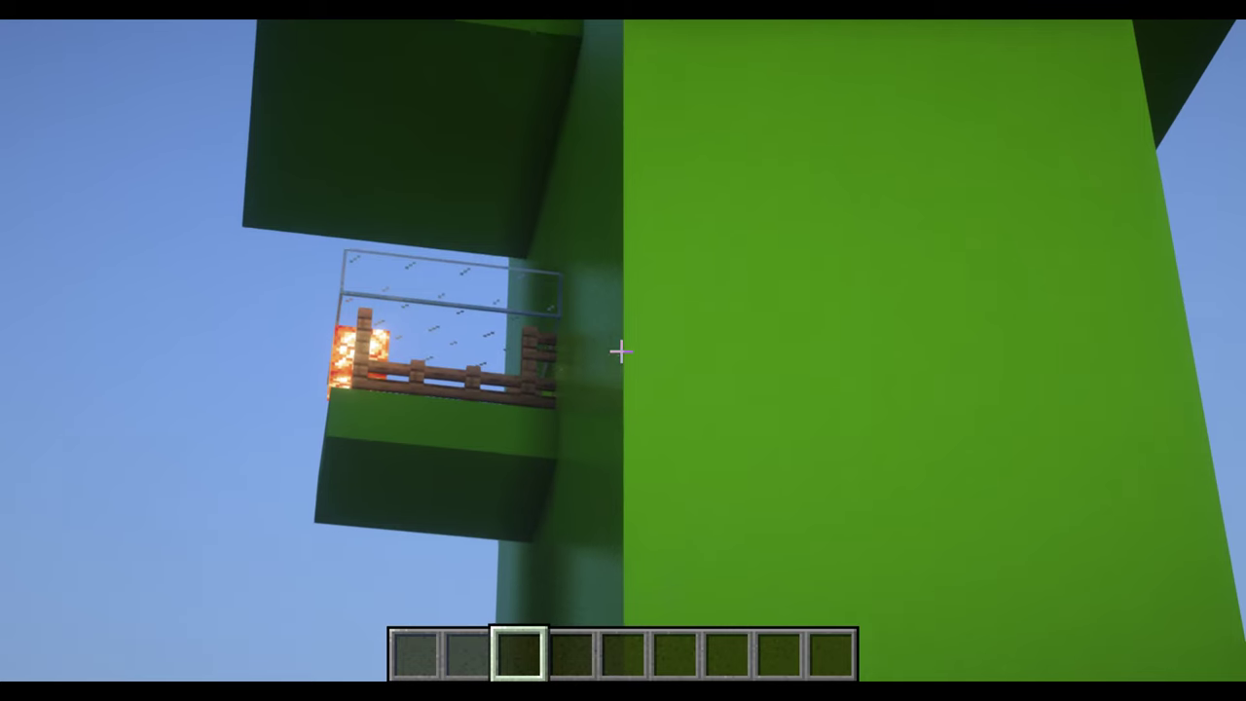
{"action": "mouse_move", "coordinate": [623, 350]}
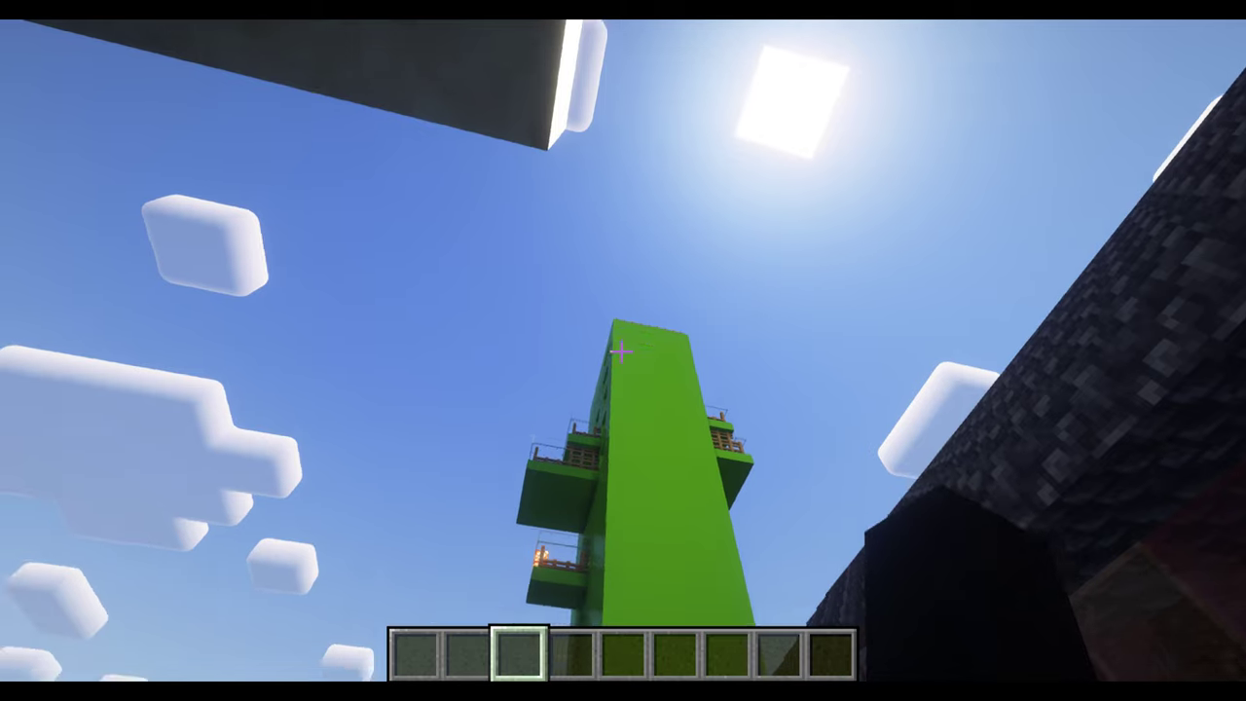
Step: Take the netherite shovel from the creative Tools inventory into the hotbar and return to the world
{"action": "key", "text": "e"}
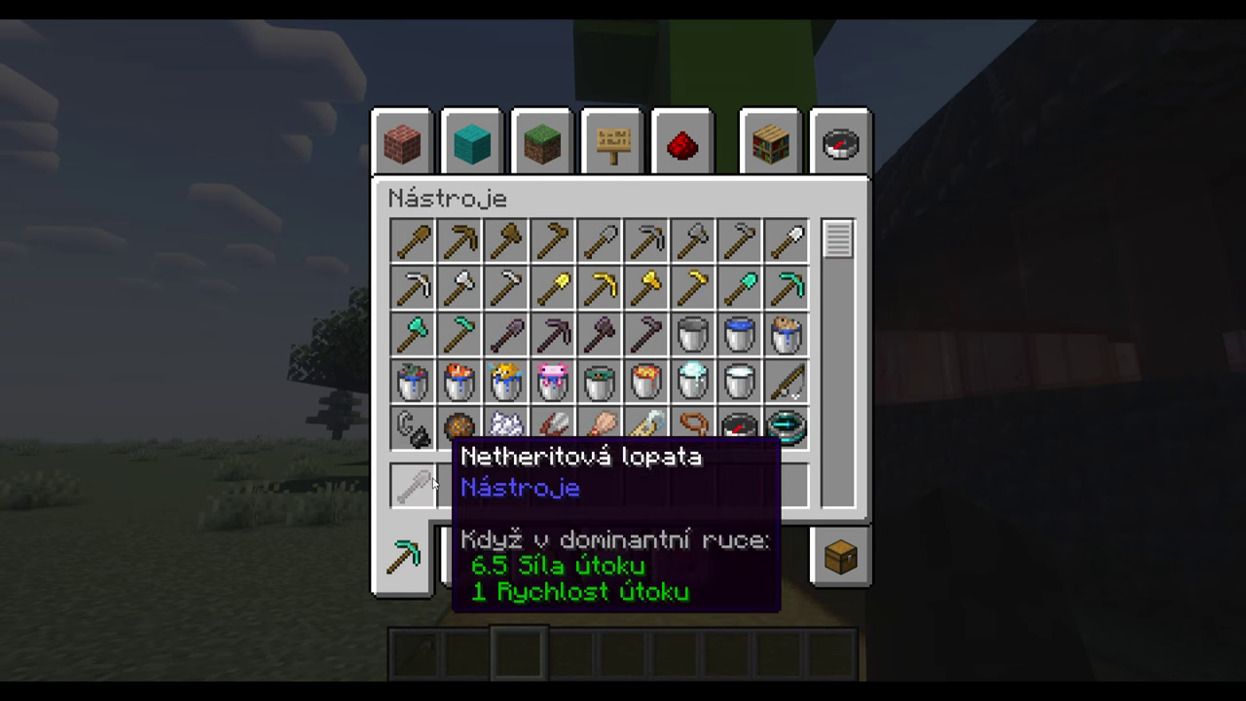
{"action": "key", "text": "Escape"}
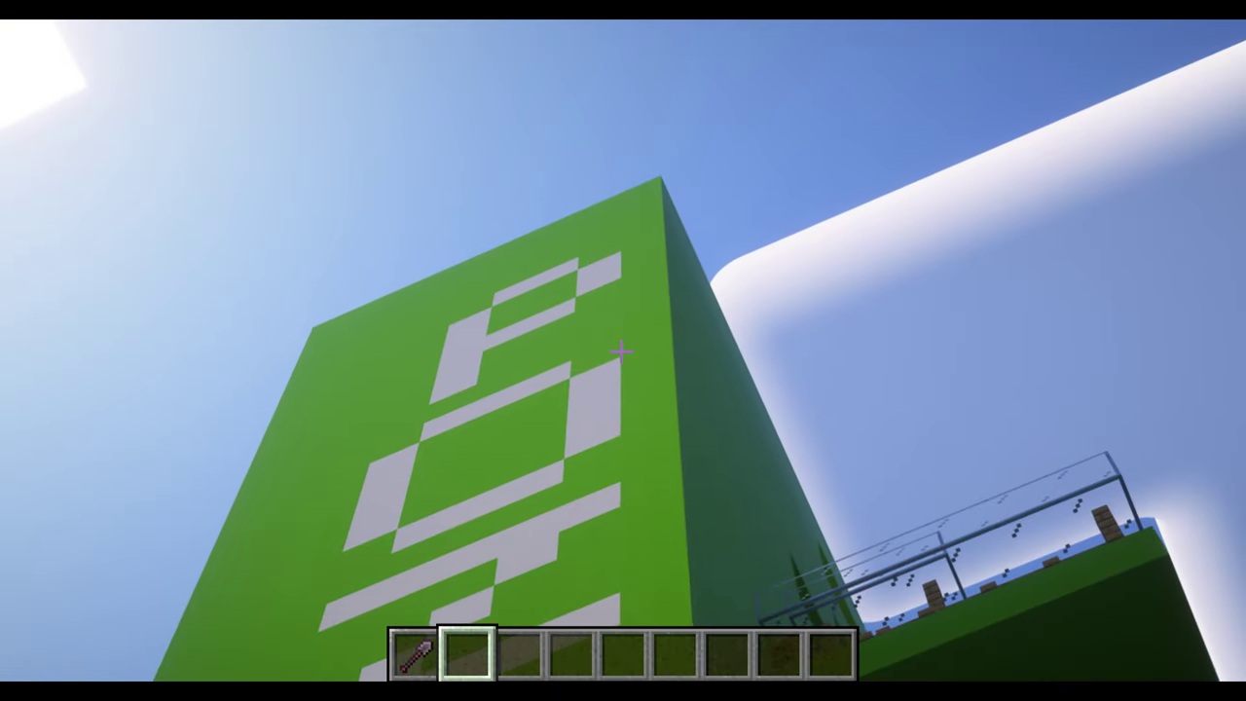
{"action": "mouse_move", "coordinate": [623, 350]}
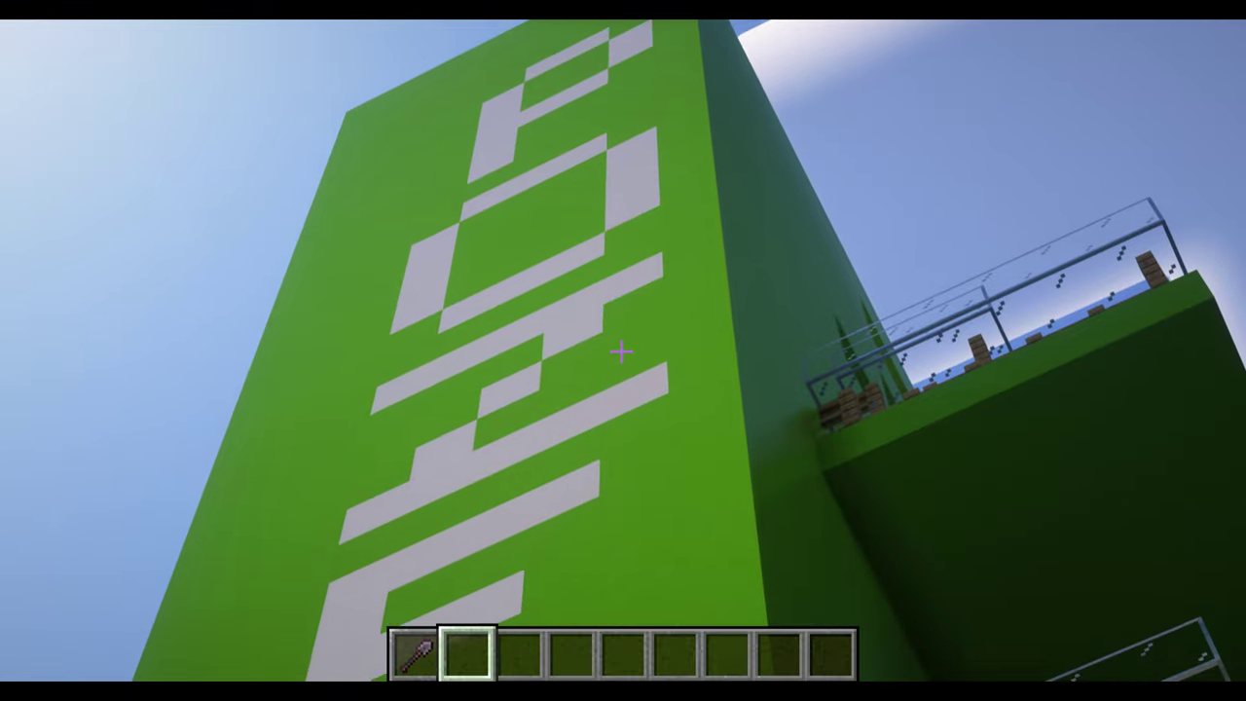
{"action": "mouse_move", "coordinate": [624, 350]}
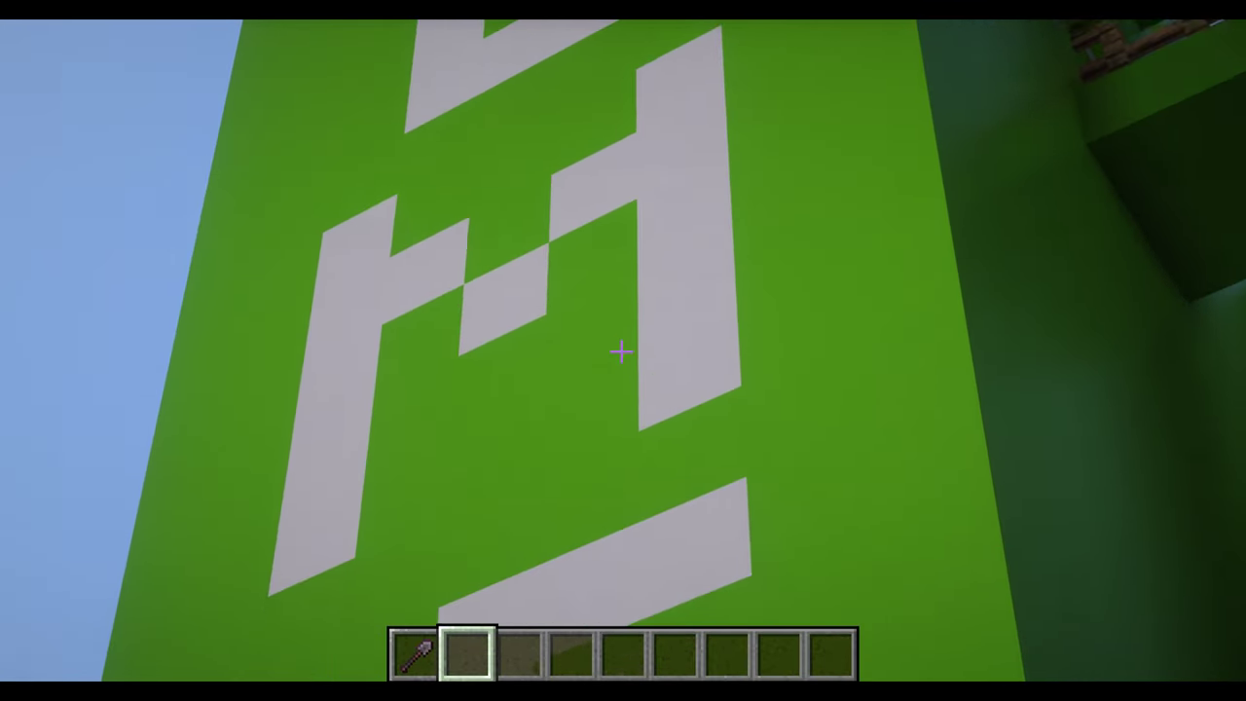
{"action": "mouse_move", "coordinate": [623, 350]}
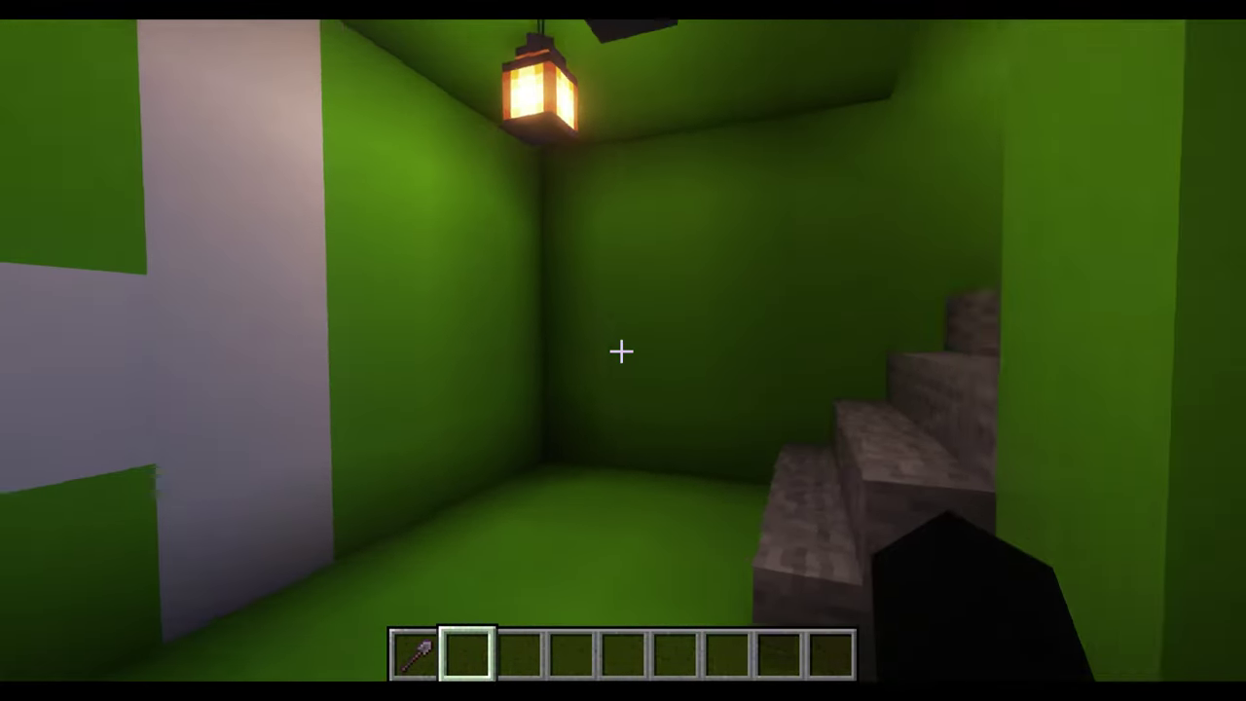
{"action": "mouse_move", "coordinate": [623, 351]}
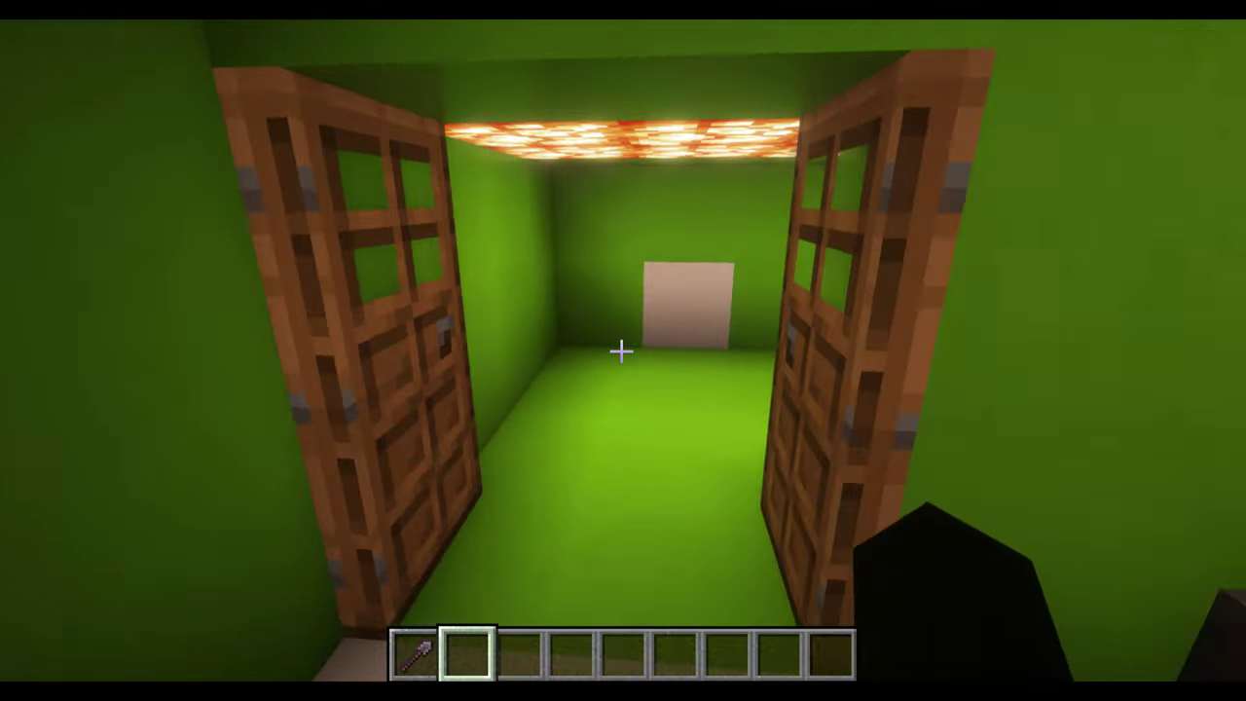
{"action": "mouse_move", "coordinate": [624, 351]}
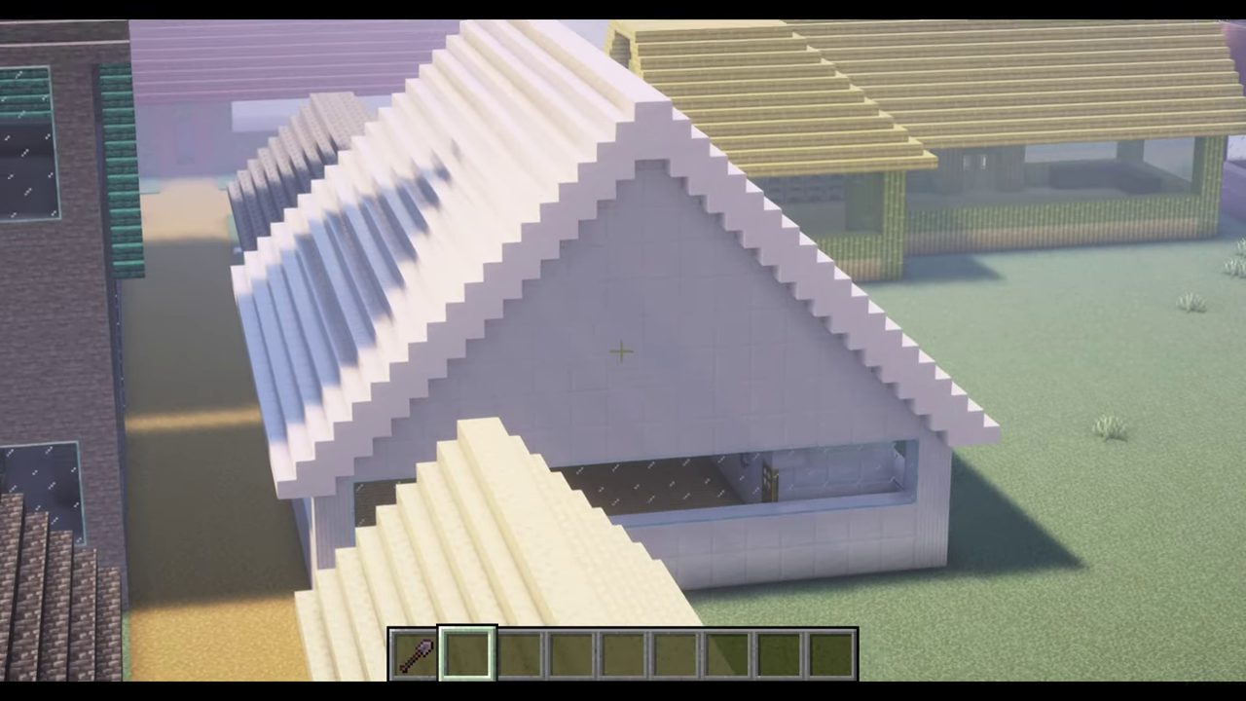
{"action": "mouse_move", "coordinate": [623, 351]}
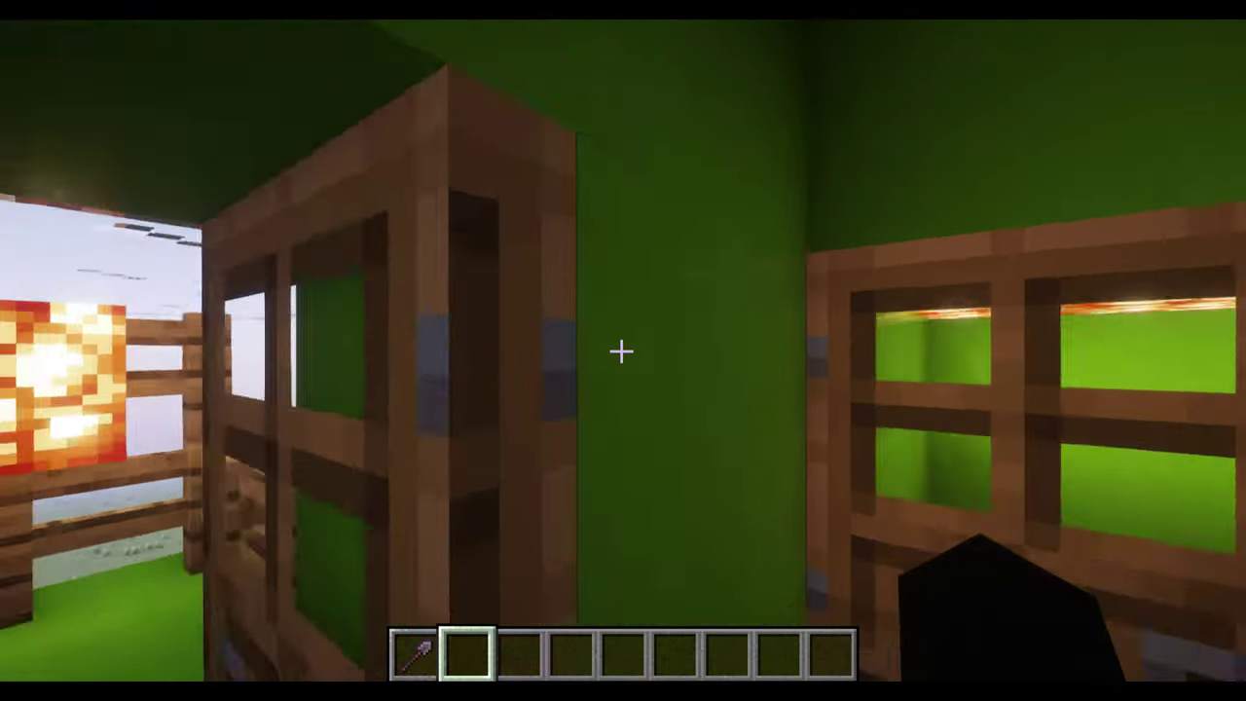
{"action": "mouse_move", "coordinate": [623, 351]}
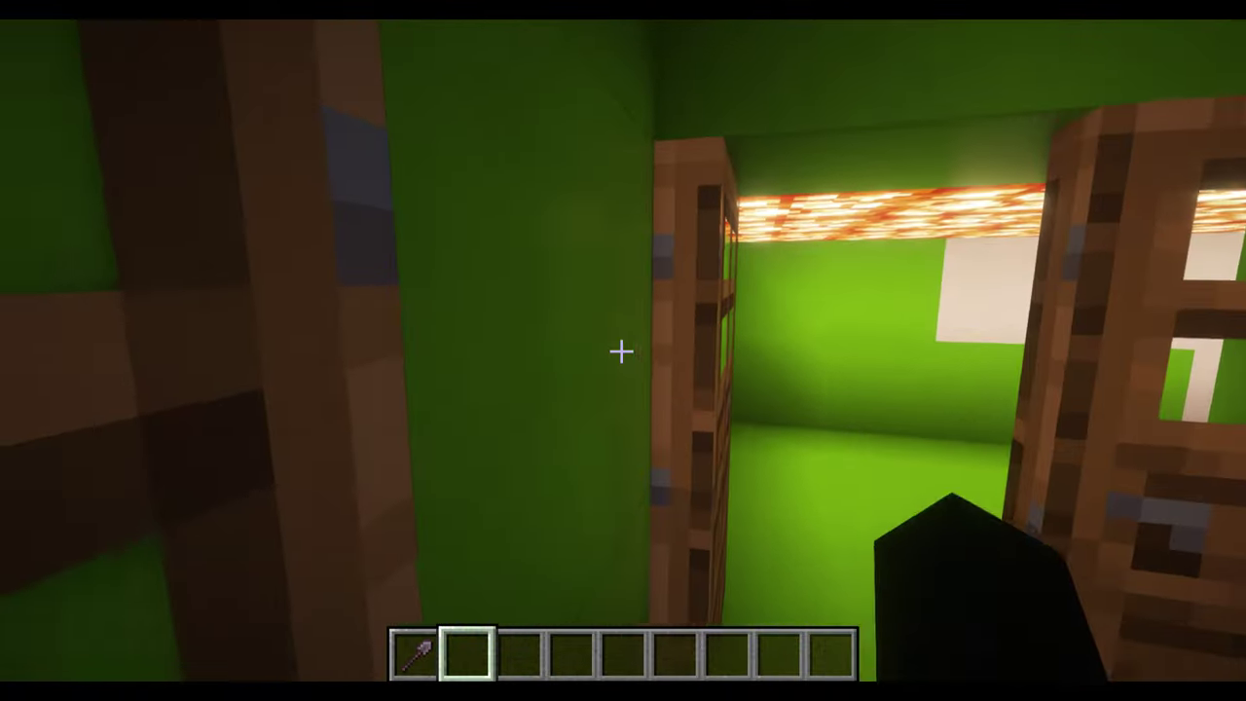
{"action": "mouse_move", "coordinate": [623, 350]}
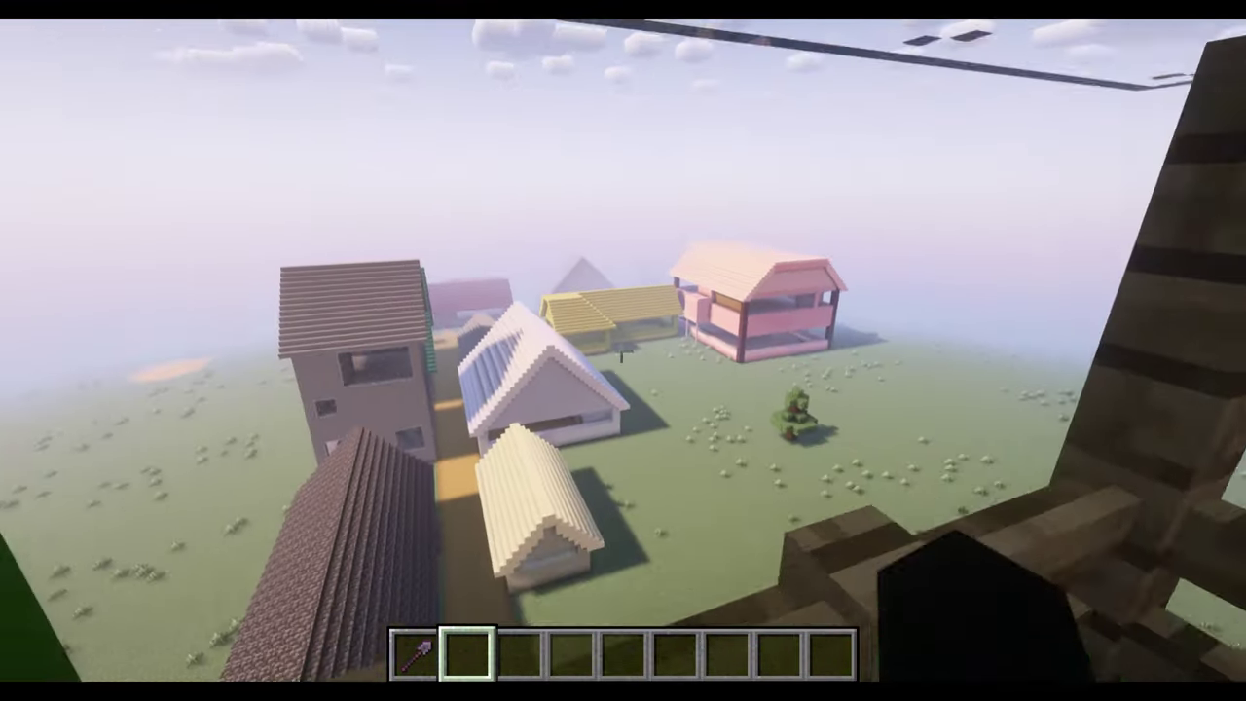
{"action": "mouse_move", "coordinate": [623, 350]}
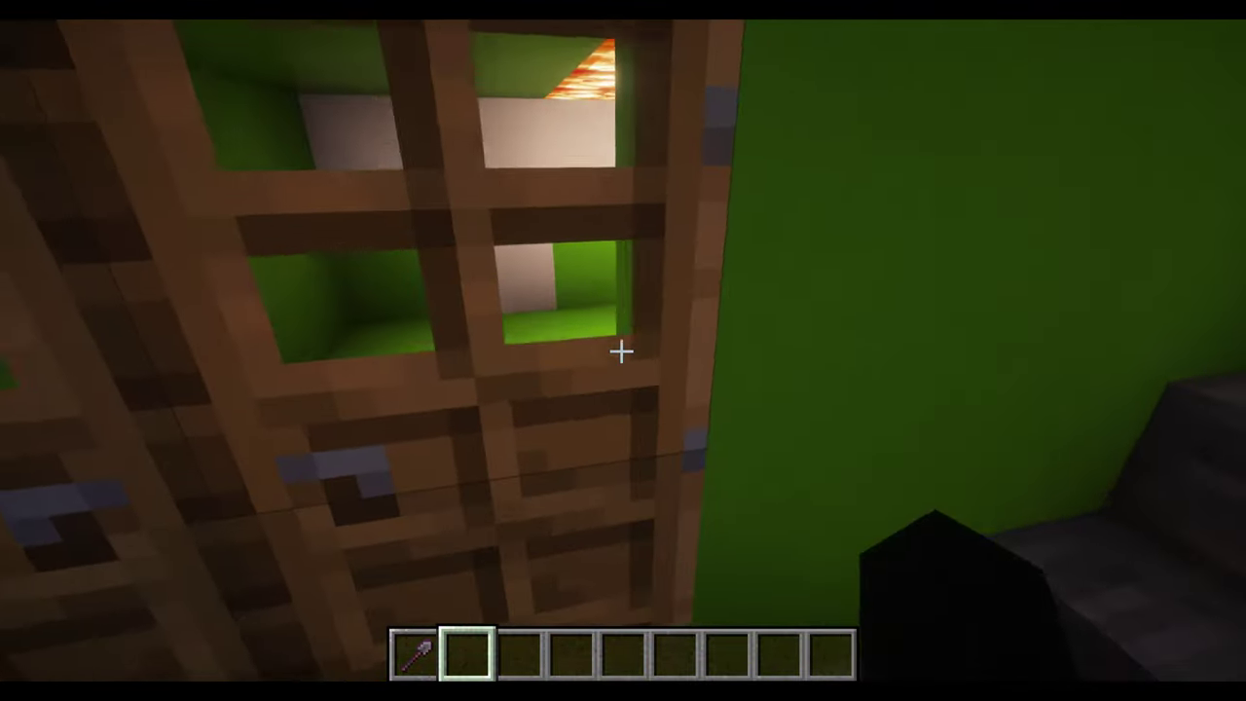
{"action": "mouse_move", "coordinate": [623, 350]}
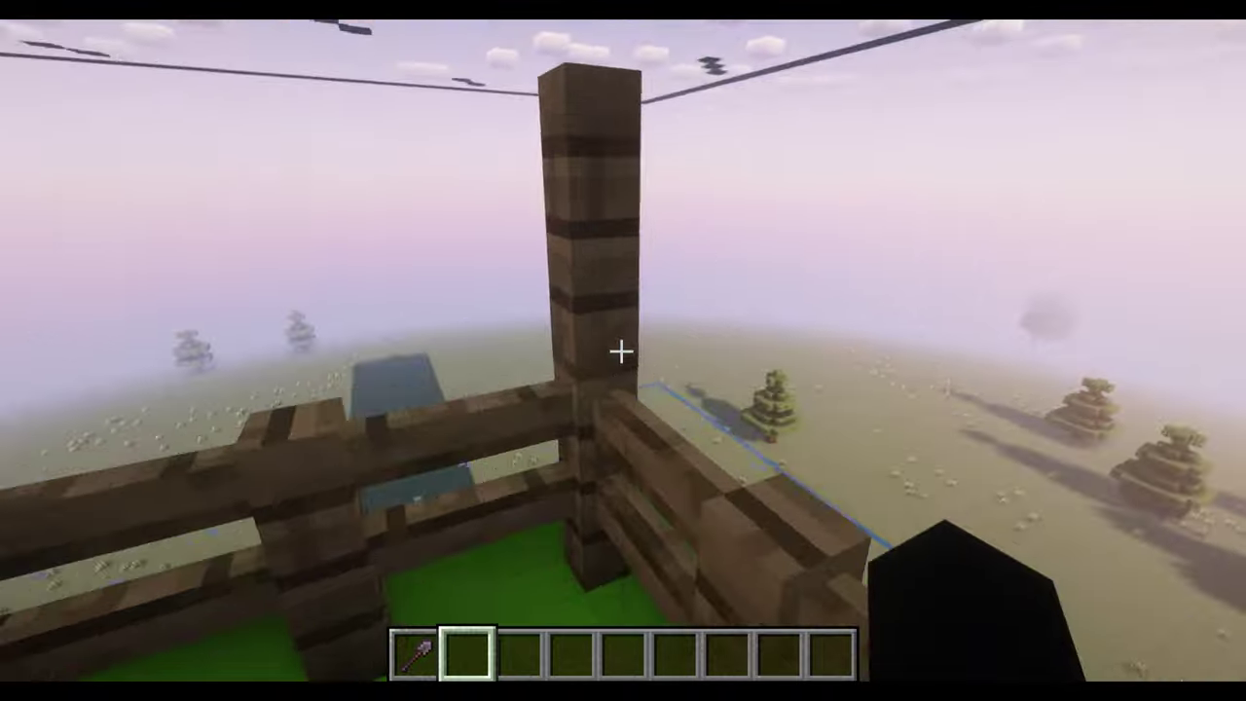
{"action": "mouse_move", "coordinate": [623, 351]}
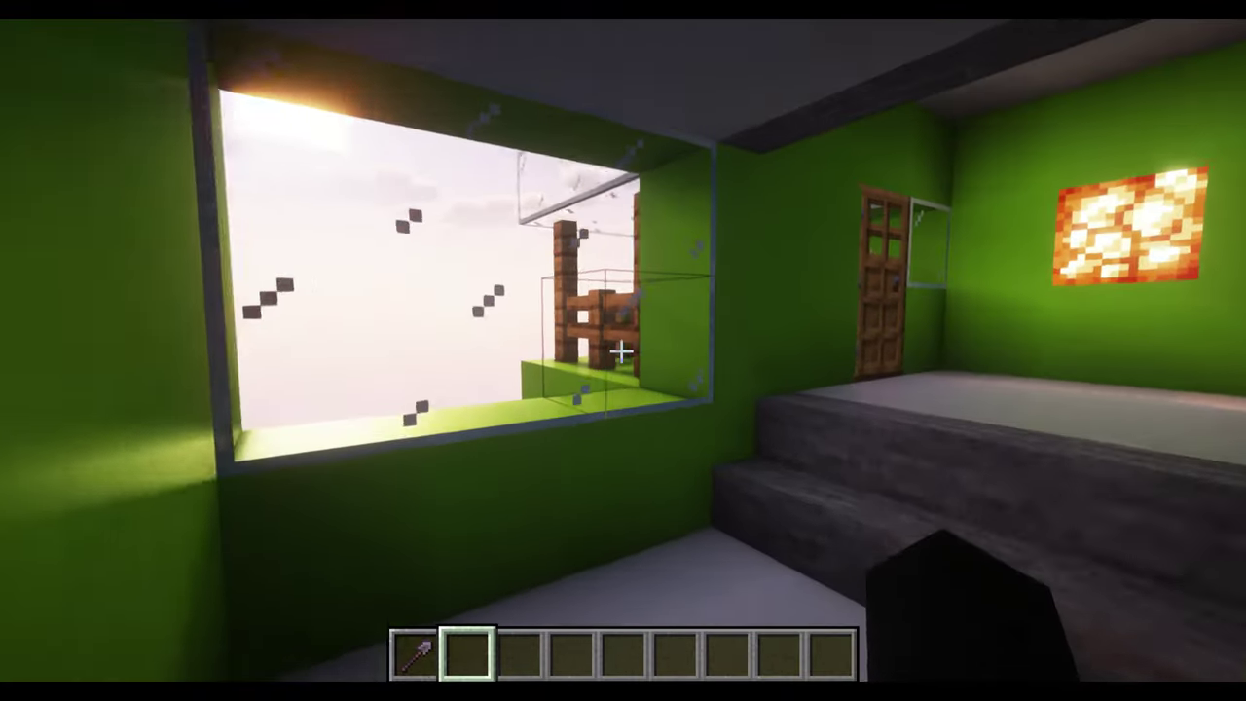
{"action": "mouse_move", "coordinate": [624, 350]}
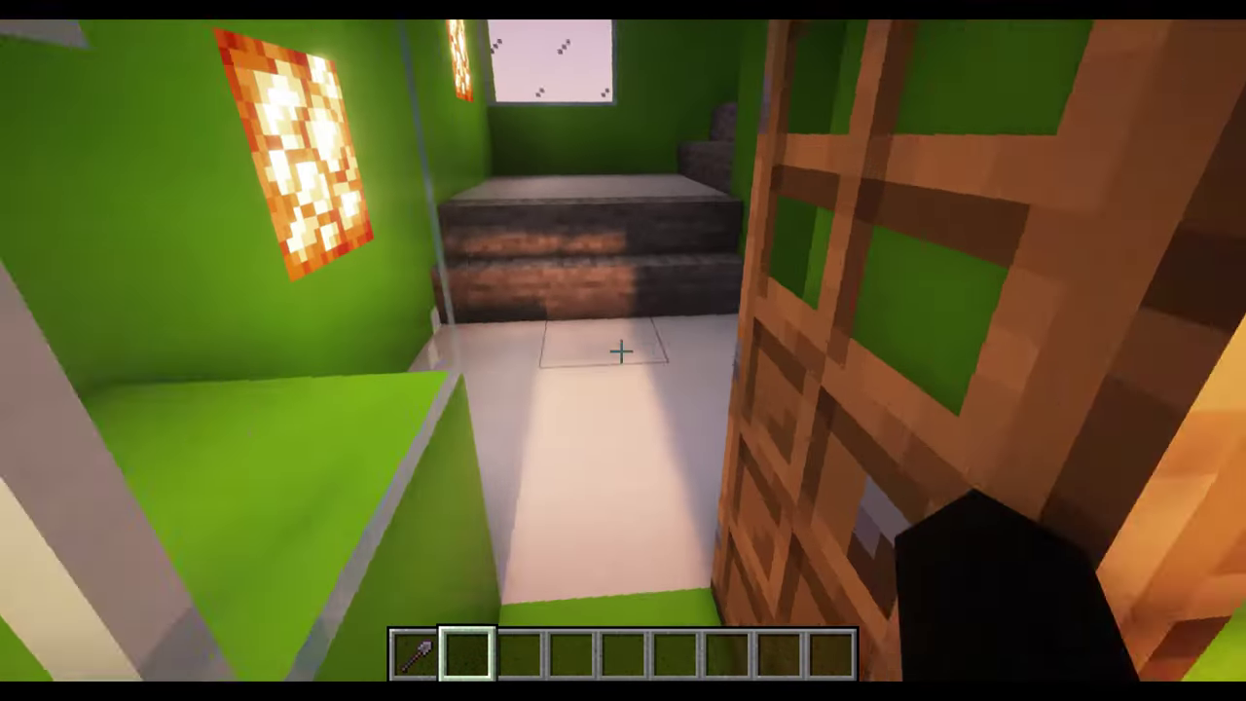
{"action": "mouse_move", "coordinate": [623, 350]}
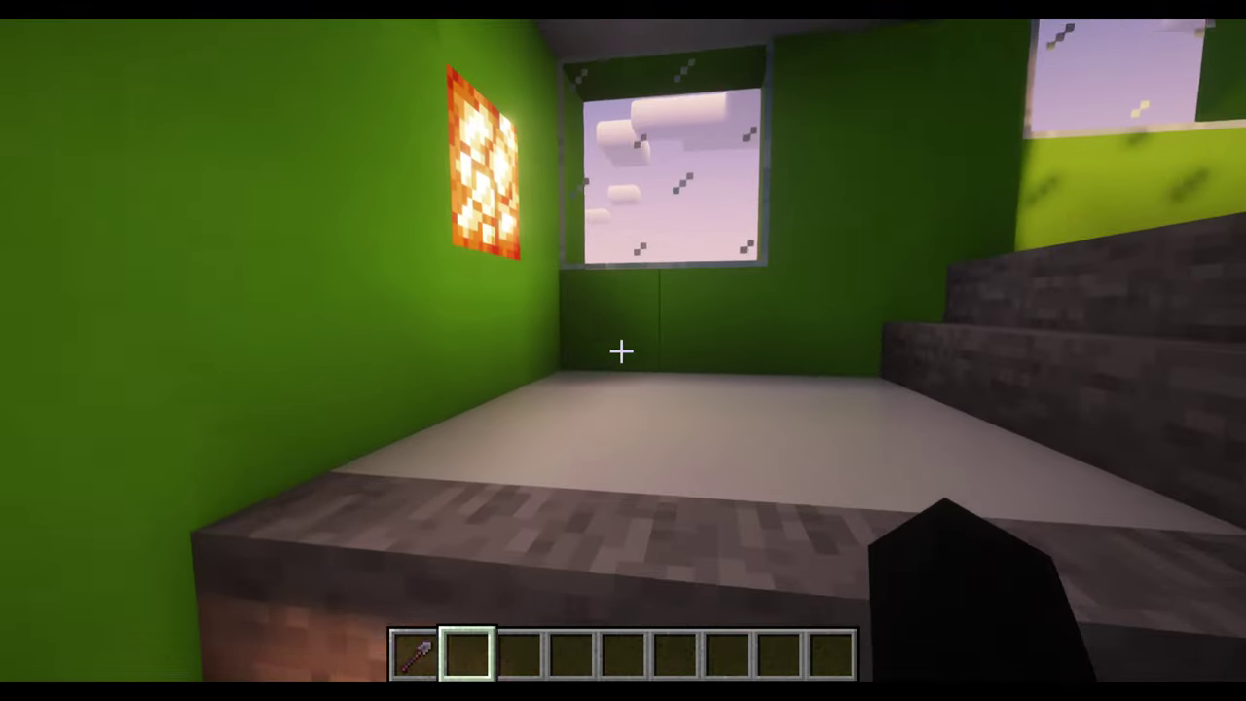
{"action": "mouse_move", "coordinate": [623, 350]}
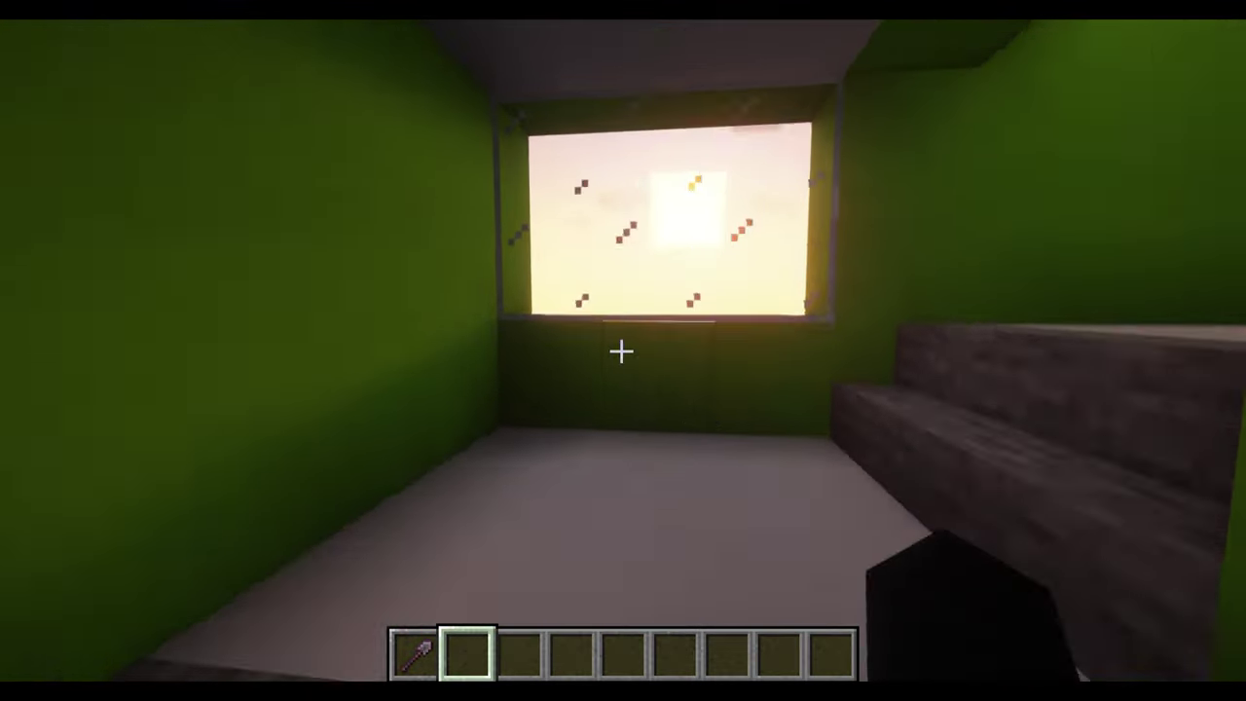
{"action": "mouse_move", "coordinate": [623, 350]}
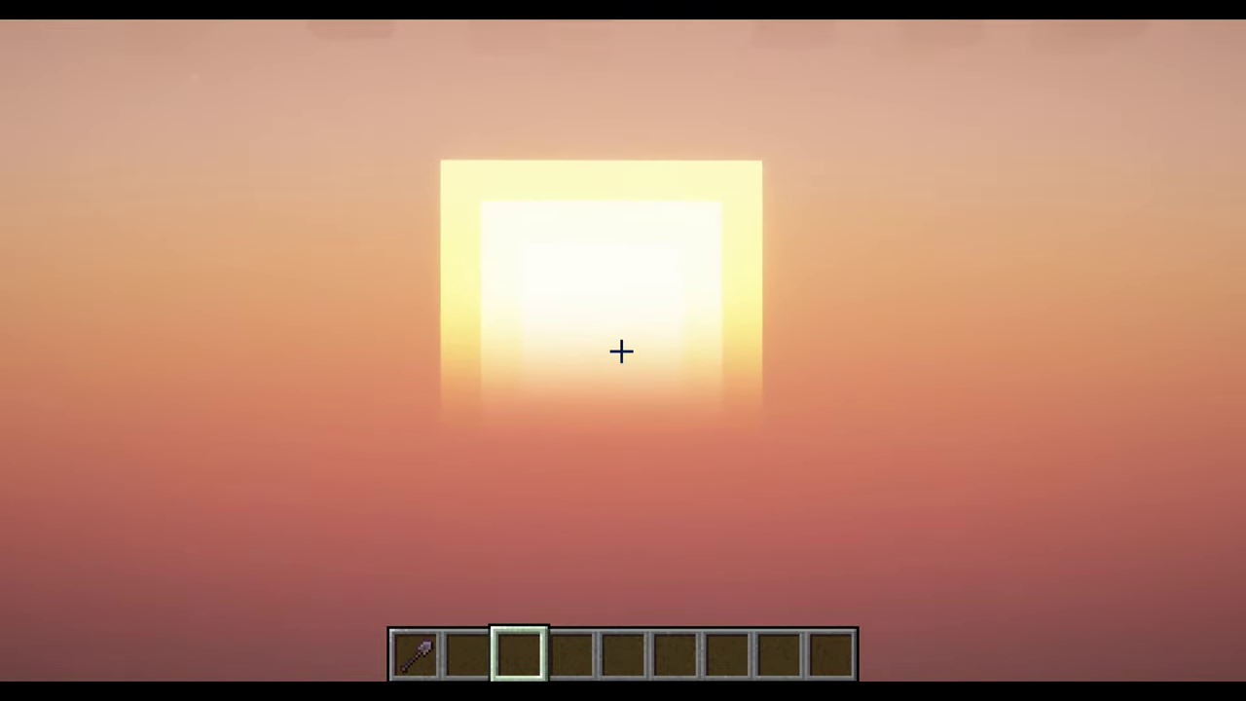
Step: Check the inventory briefly while waiting for the sunset to turn into a starry night
{"action": "key", "text": "e"}
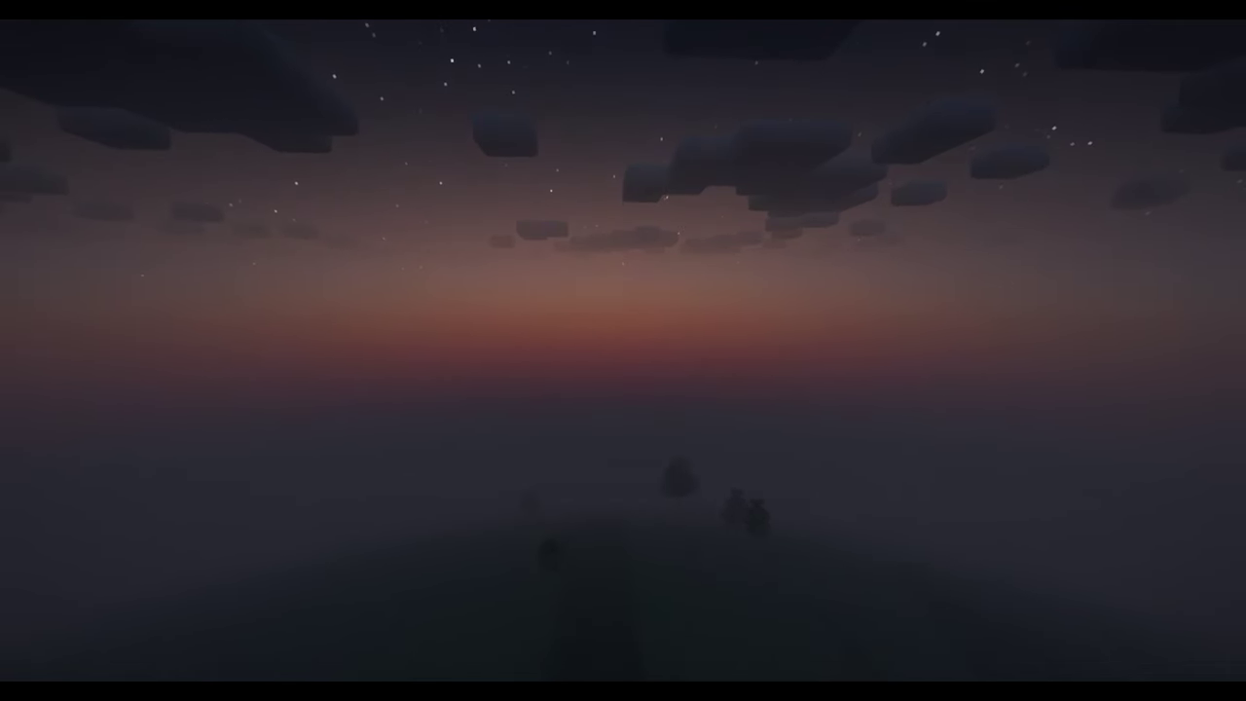
Step: Save a screenshot (F2) of the fenced green tower rooftop at night
{"action": "key", "text": "f2"}
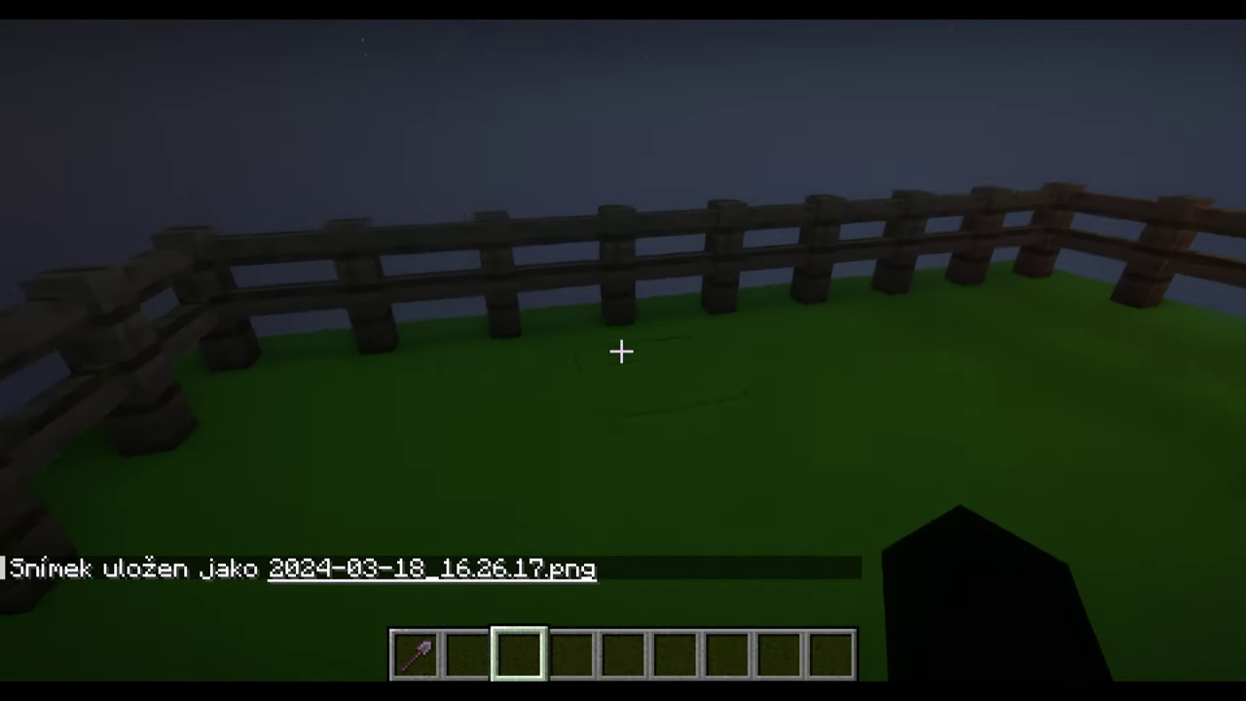
{"action": "mouse_move", "coordinate": [624, 351]}
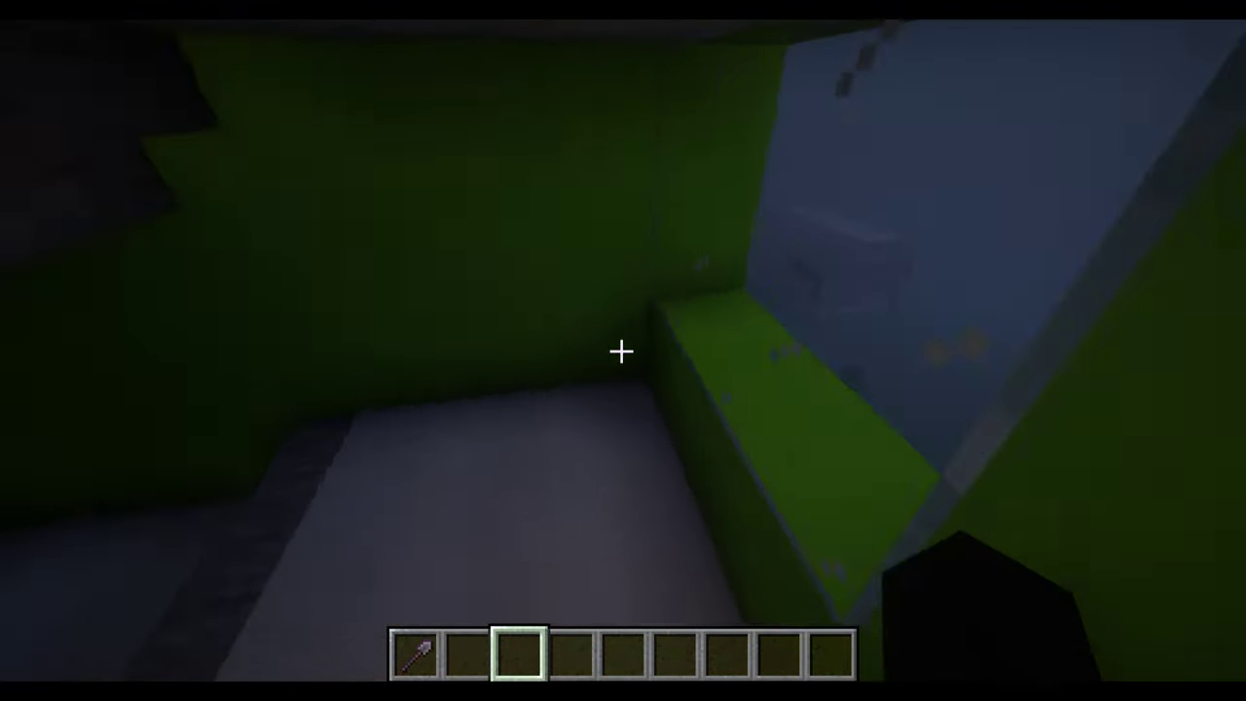
{"action": "mouse_move", "coordinate": [623, 351]}
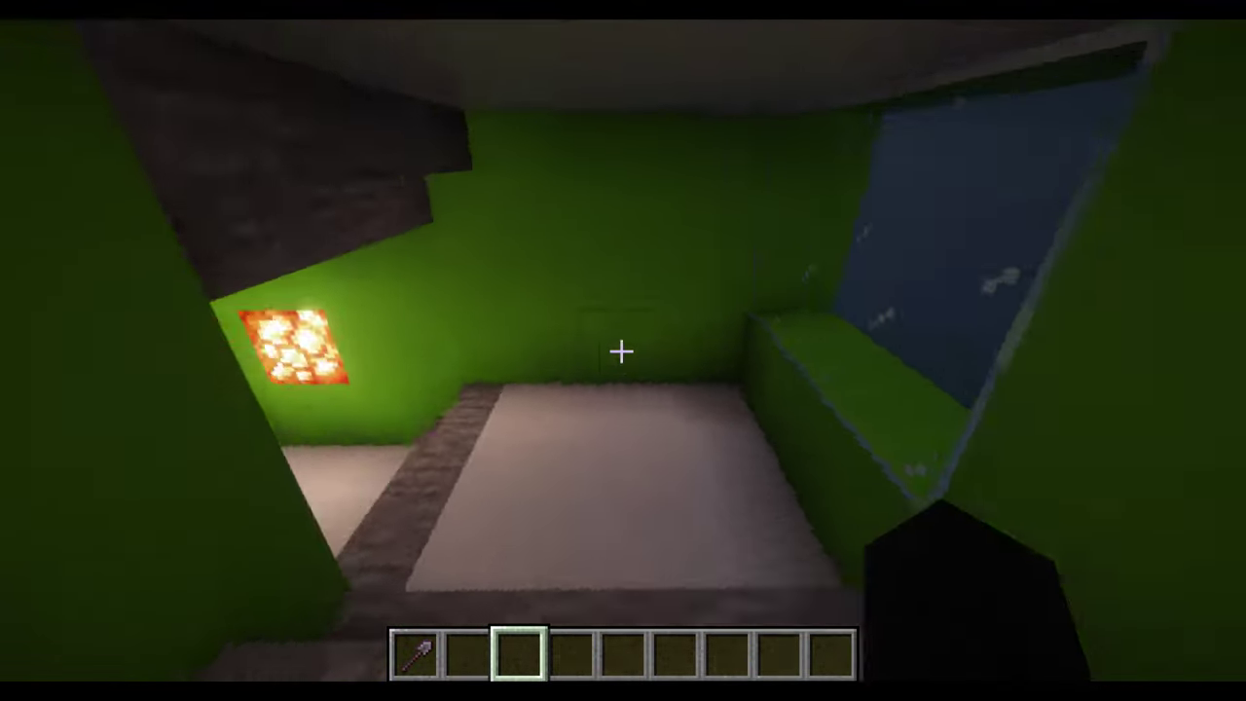
{"action": "mouse_move", "coordinate": [623, 350]}
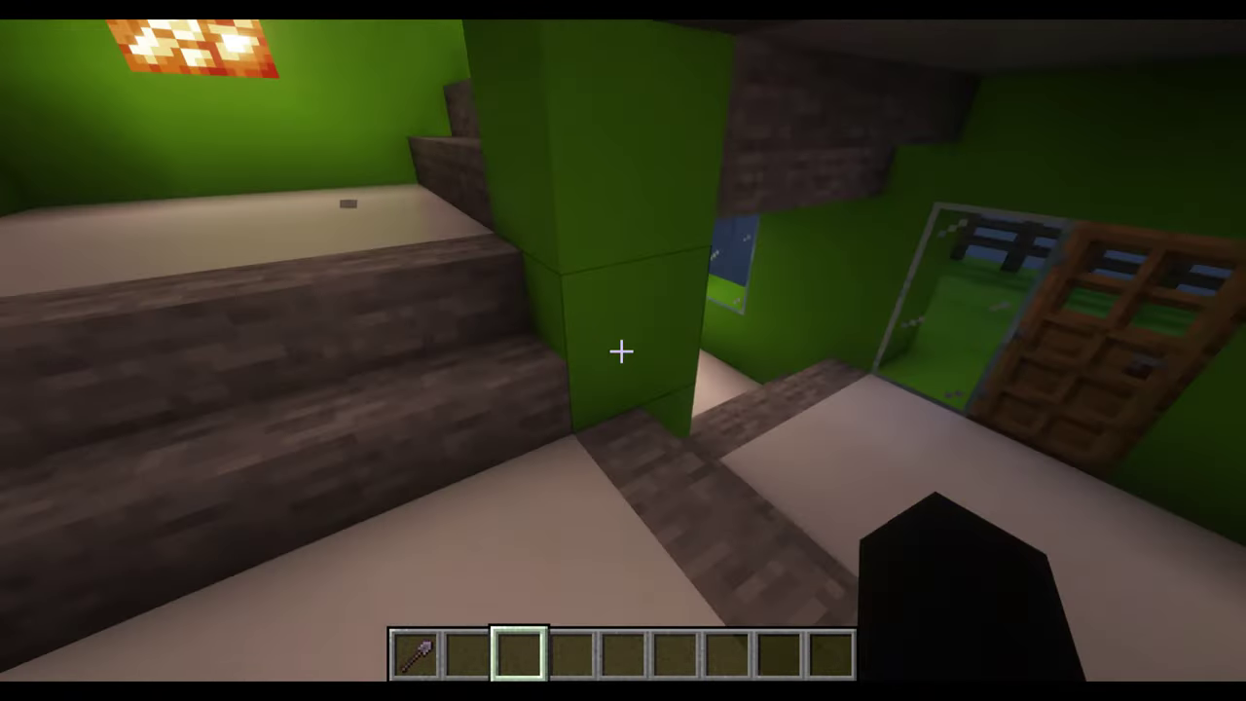
{"action": "mouse_move", "coordinate": [623, 350]}
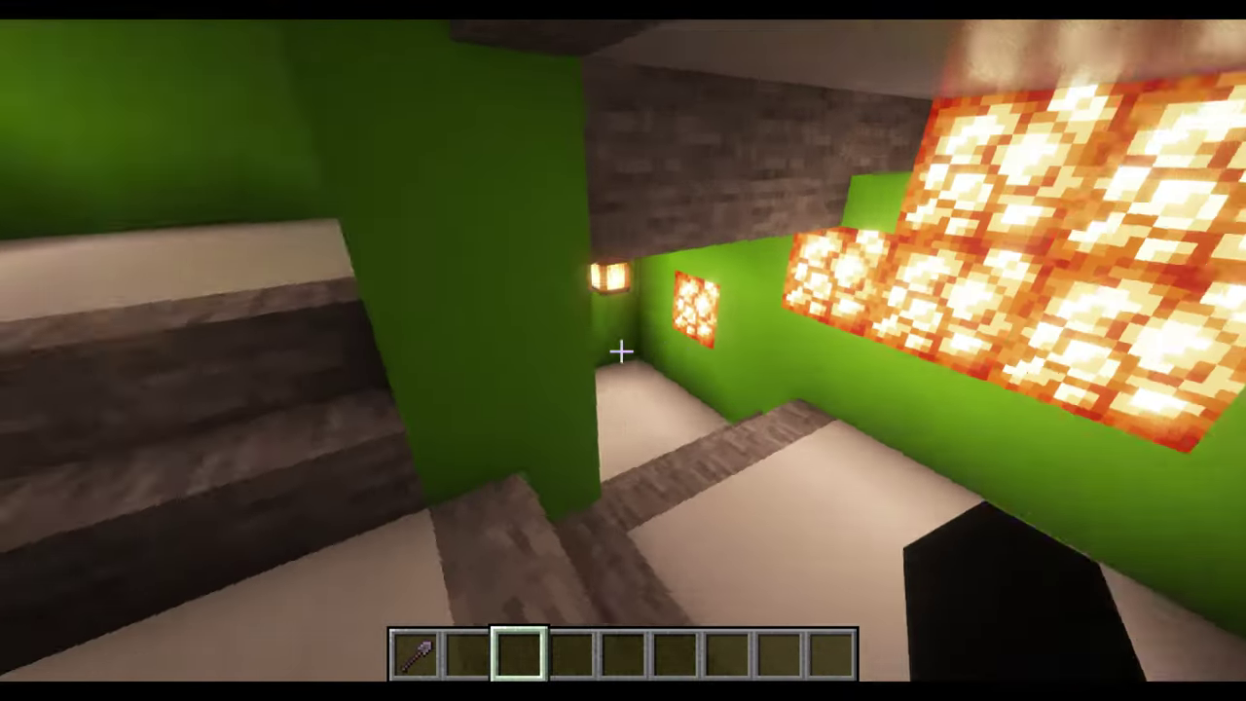
{"action": "mouse_move", "coordinate": [623, 351]}
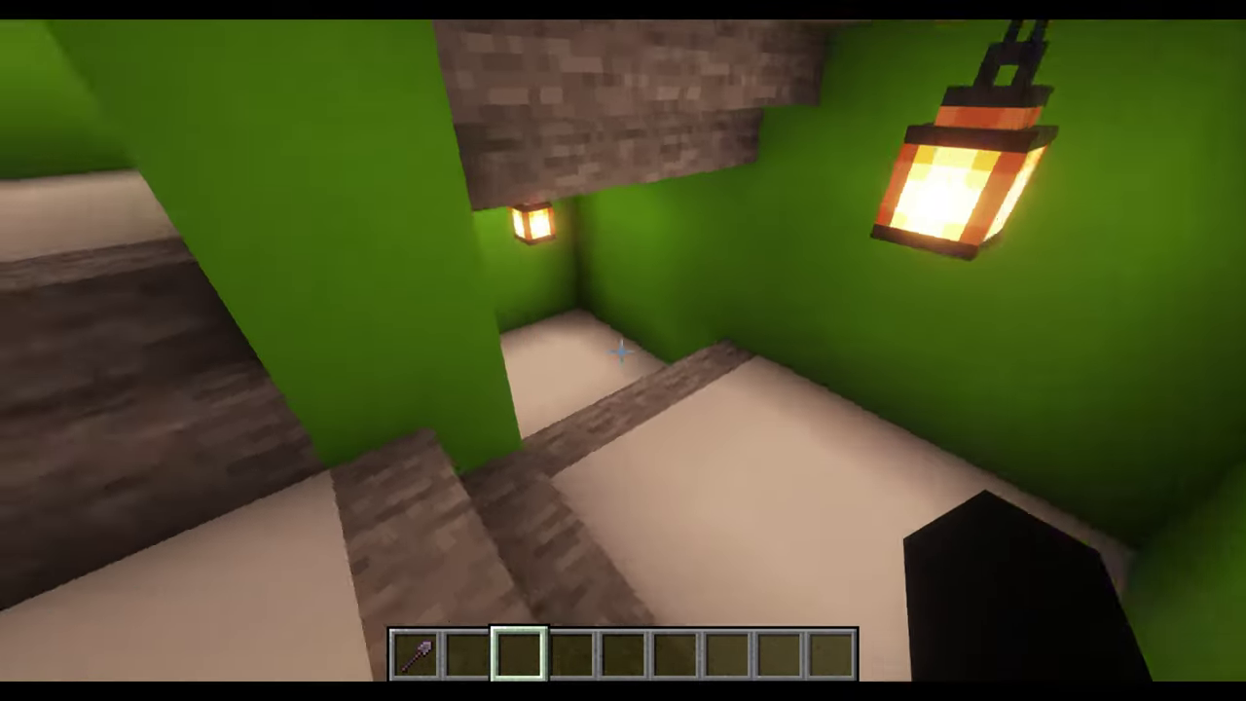
{"action": "mouse_move", "coordinate": [623, 350]}
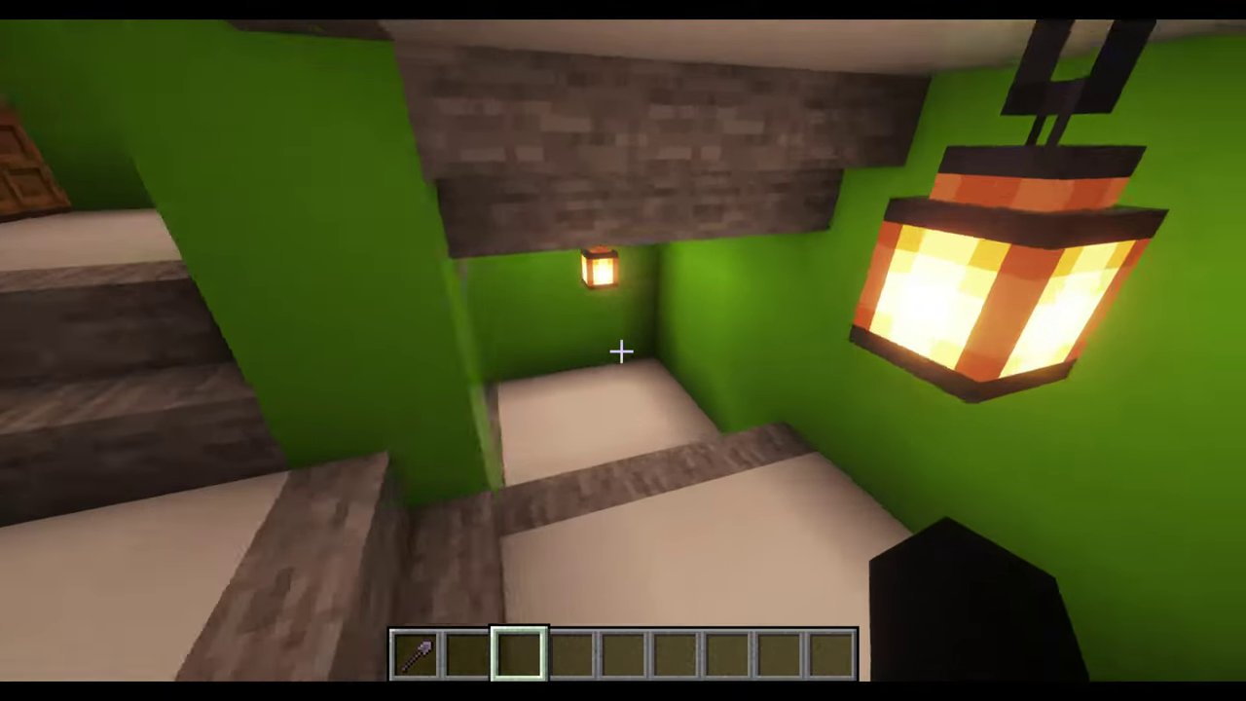
{"action": "mouse_move", "coordinate": [623, 351]}
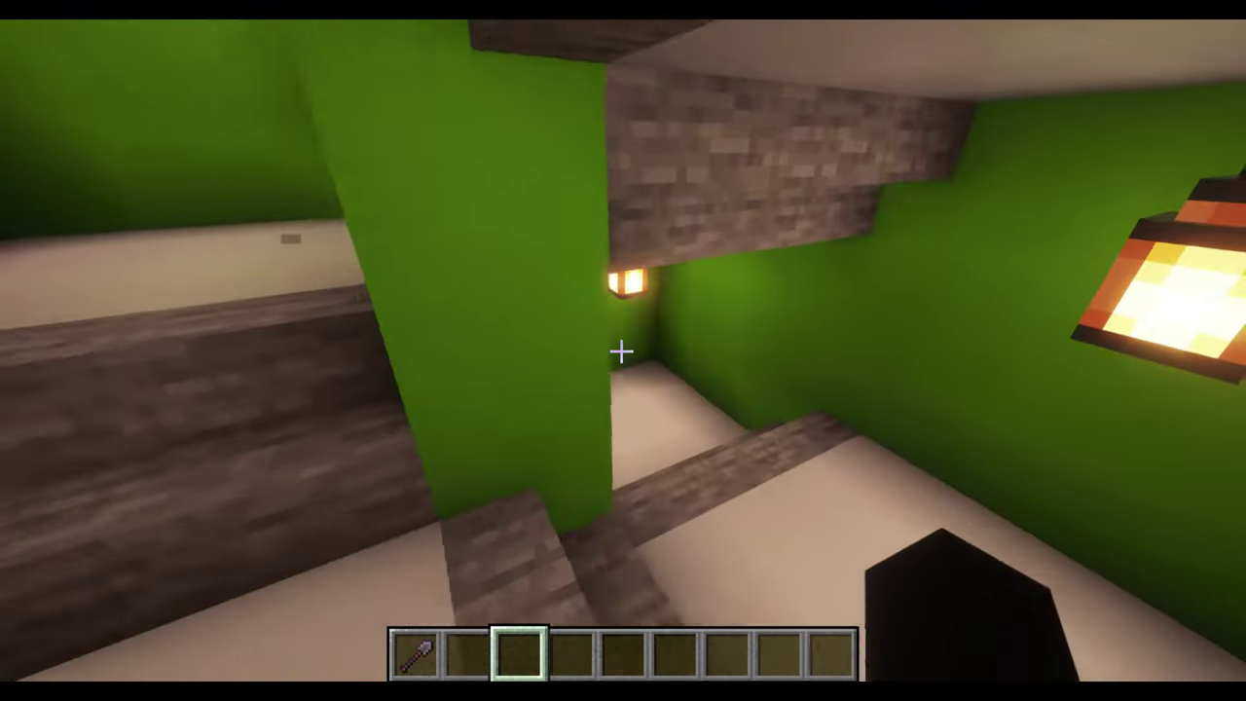